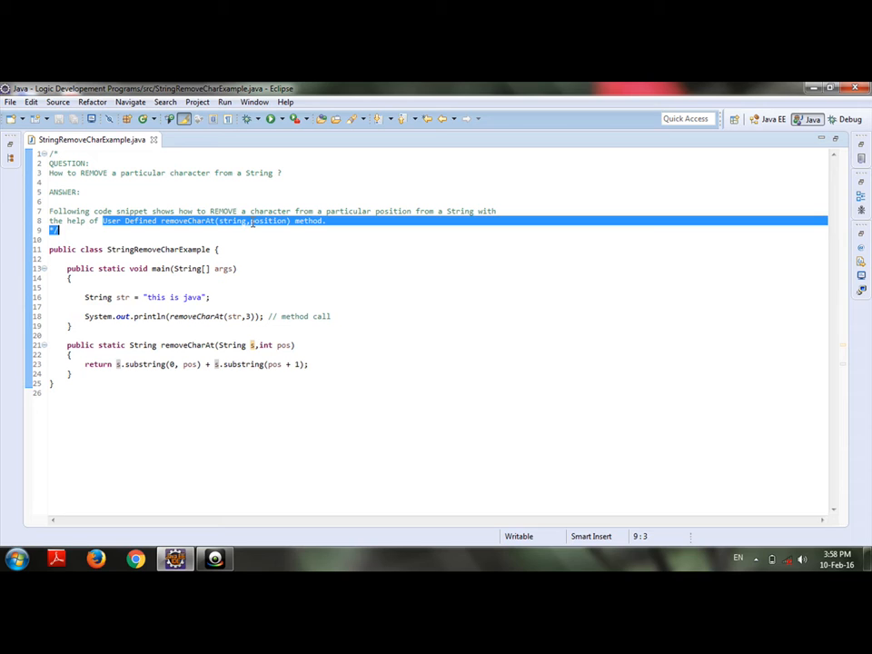
pyautogui.moveTo(220, 285)
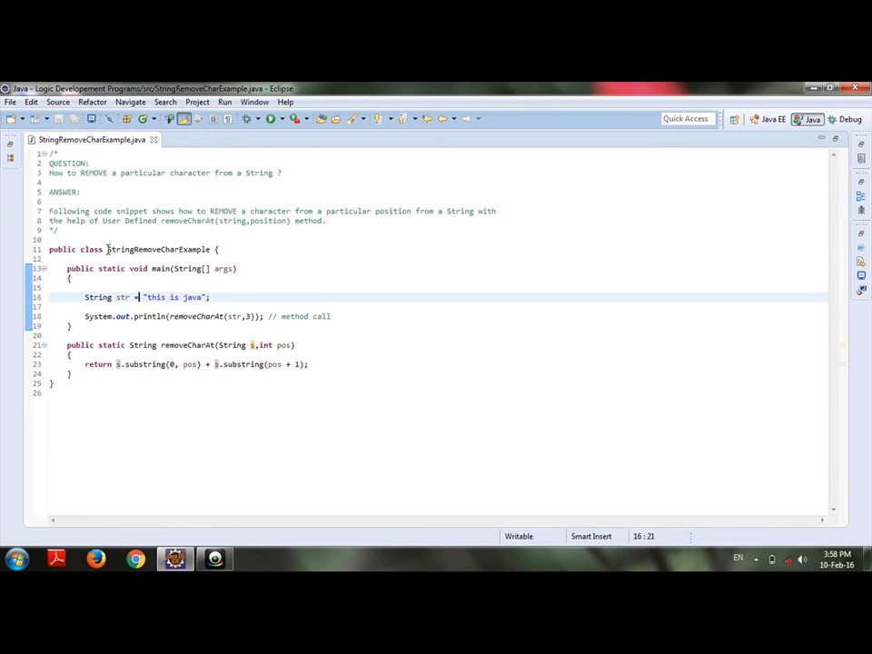
pyautogui.moveTo(118, 287)
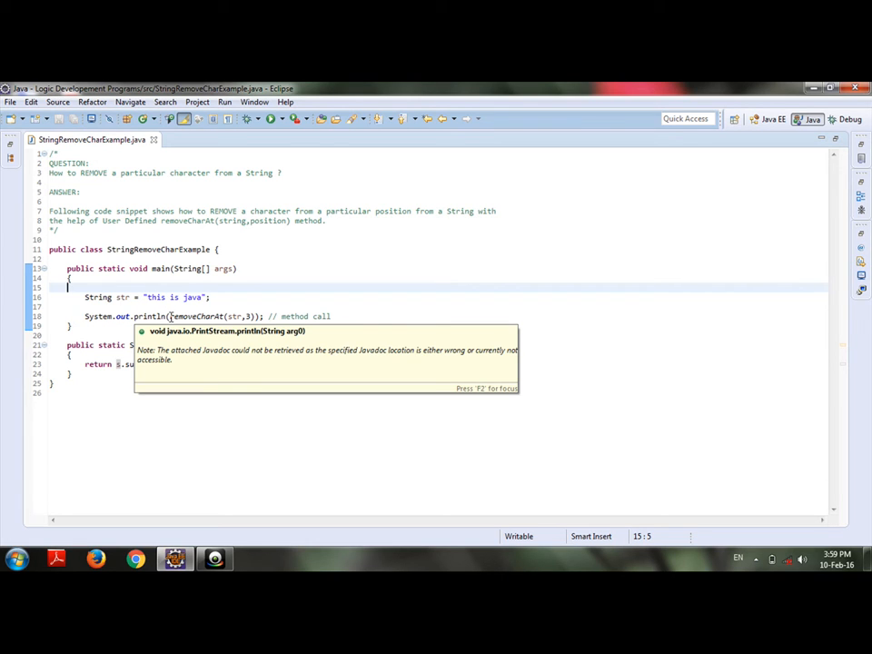
# Step: Select and inspect parts of the StringRemoveCharExample source around the removeCharAt call in the editor
pyautogui.doubleClick(187, 317)
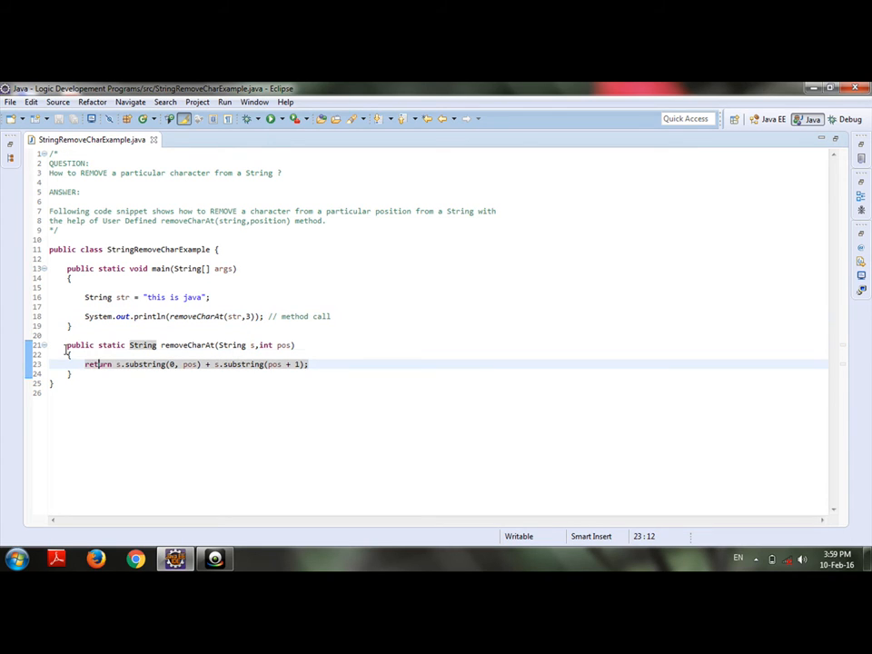
pyautogui.click(129, 345)
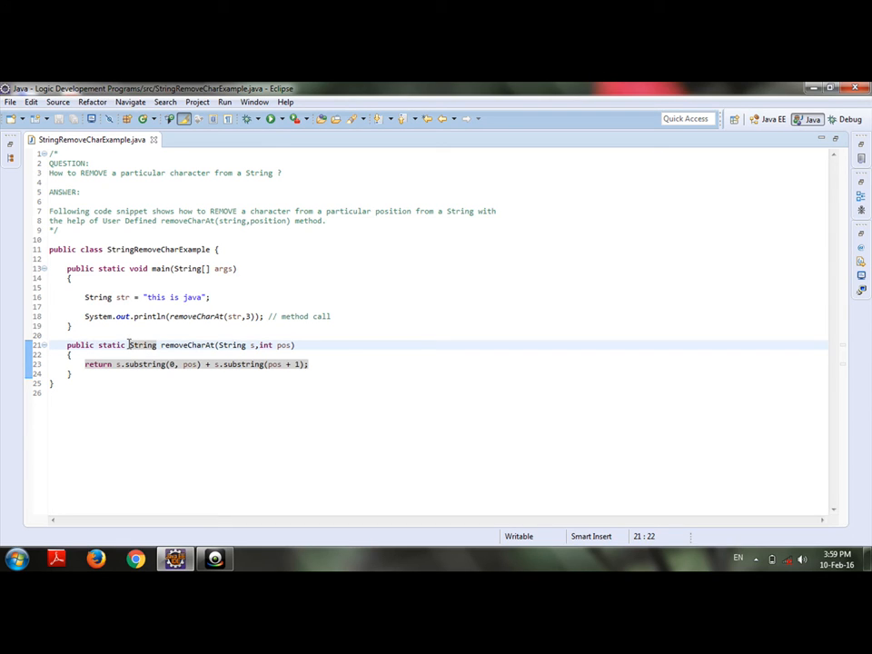
pyautogui.doubleClick(143, 345)
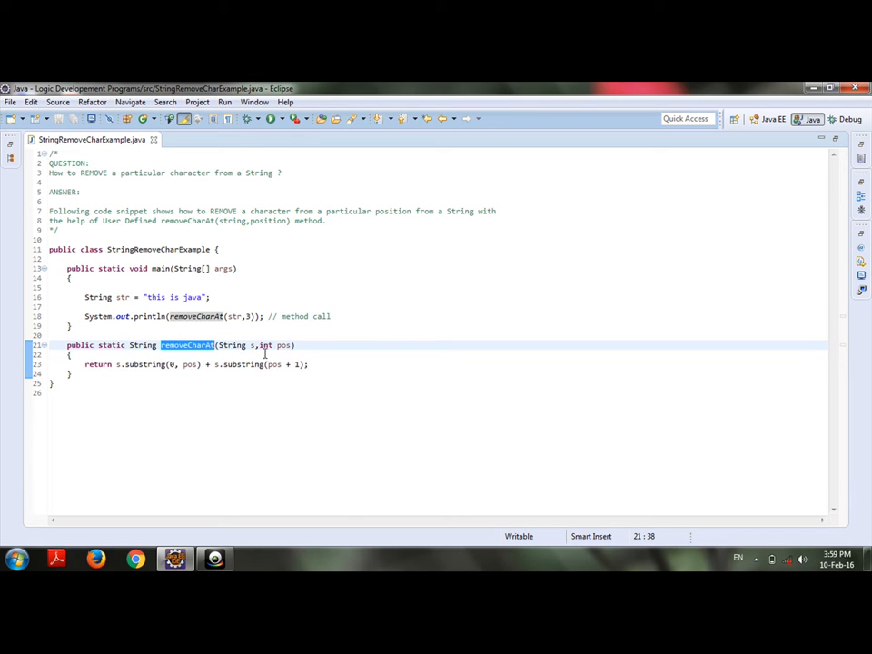
pyautogui.click(246, 316)
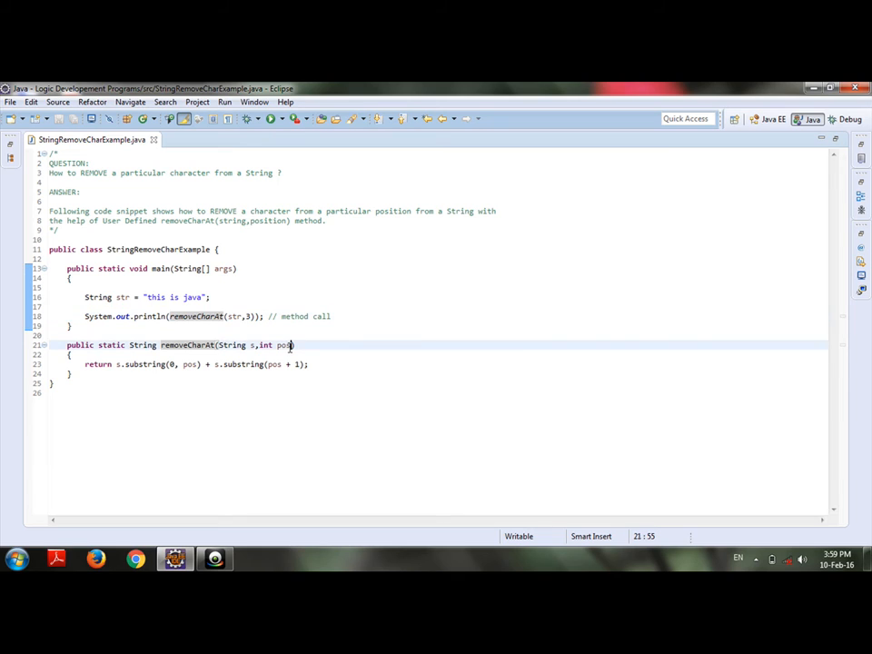
pyautogui.click(136, 364)
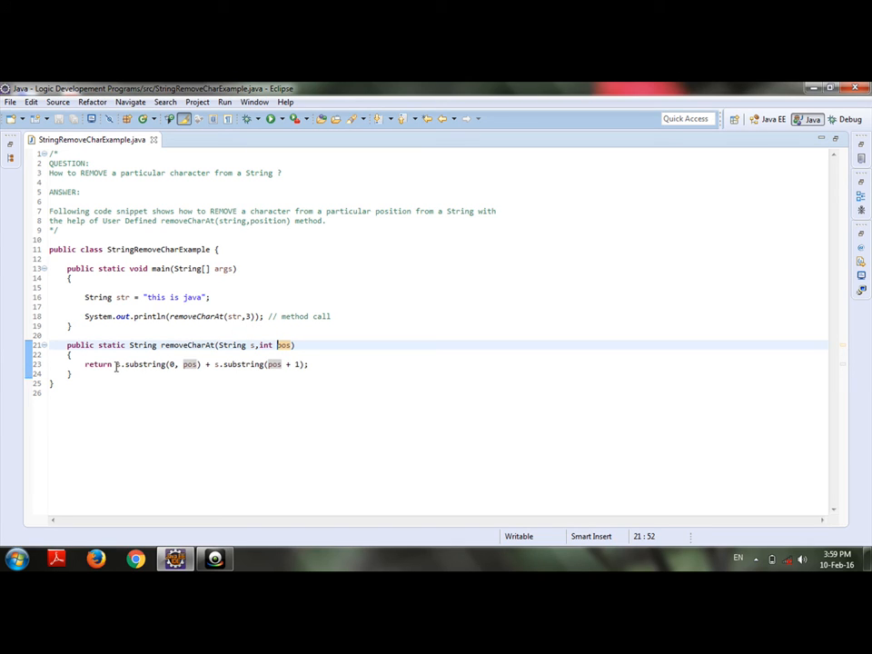
pyautogui.moveTo(116, 365); pyautogui.dragTo(201, 364)
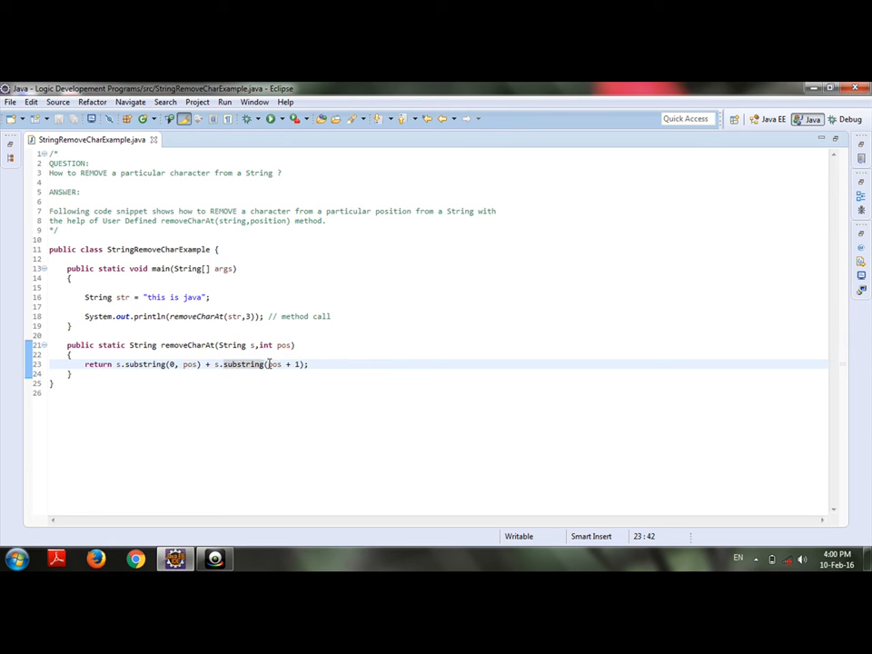
pyautogui.doubleClick(274, 364)
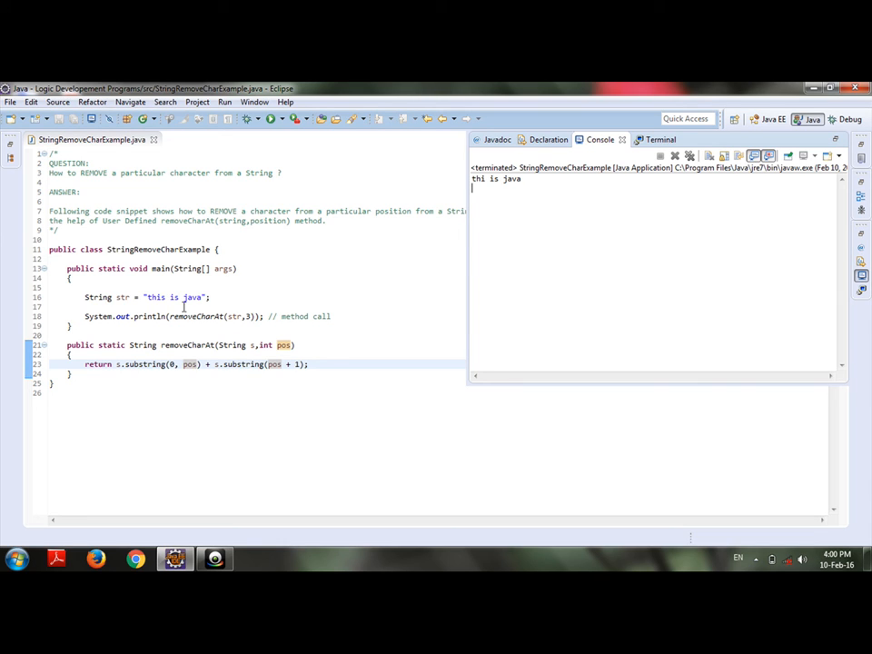
pyautogui.moveTo(541, 194)
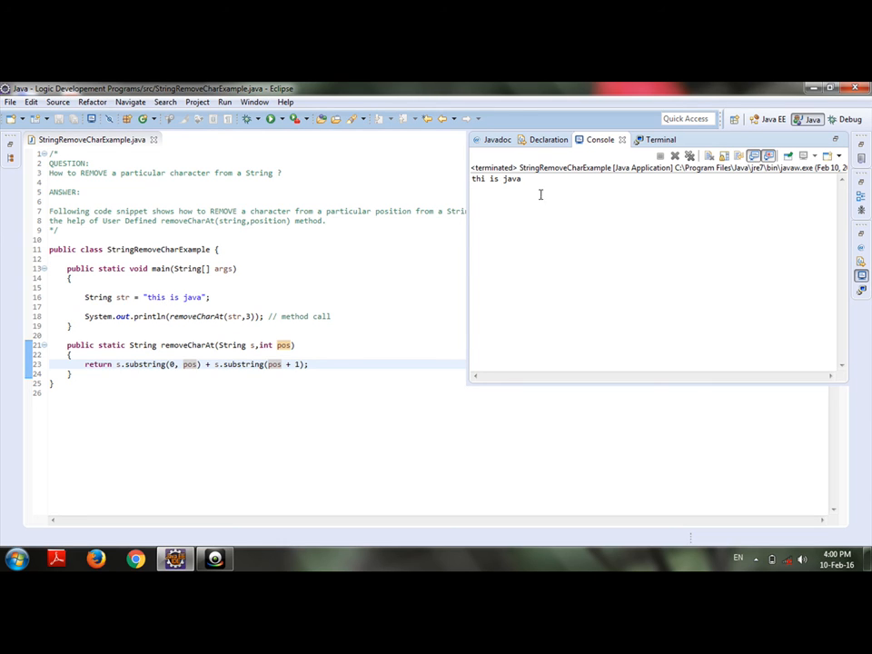